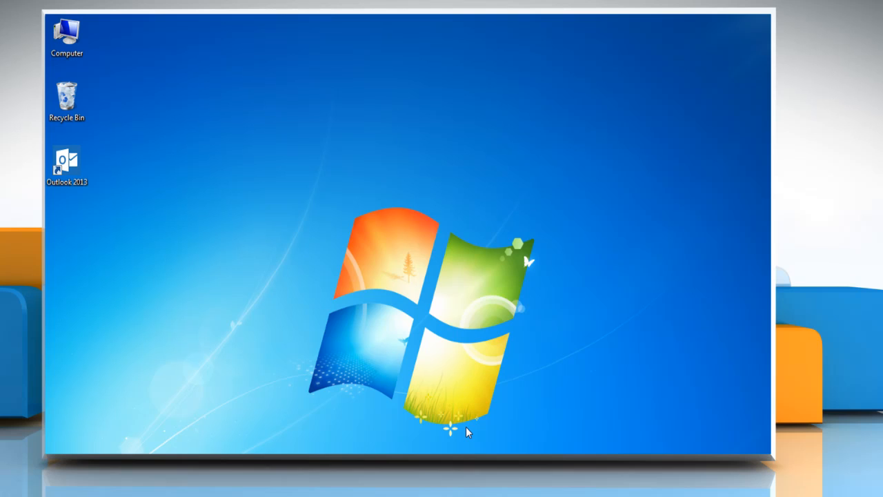
mouse_move(312, 347)
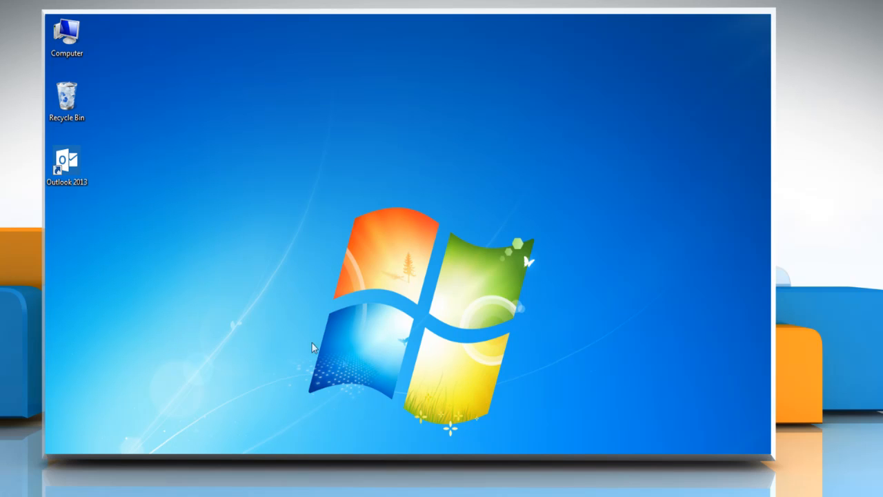
Launch Outlook 2013 from the desktop and begin a blank email with the cursor in its body
click(66, 166)
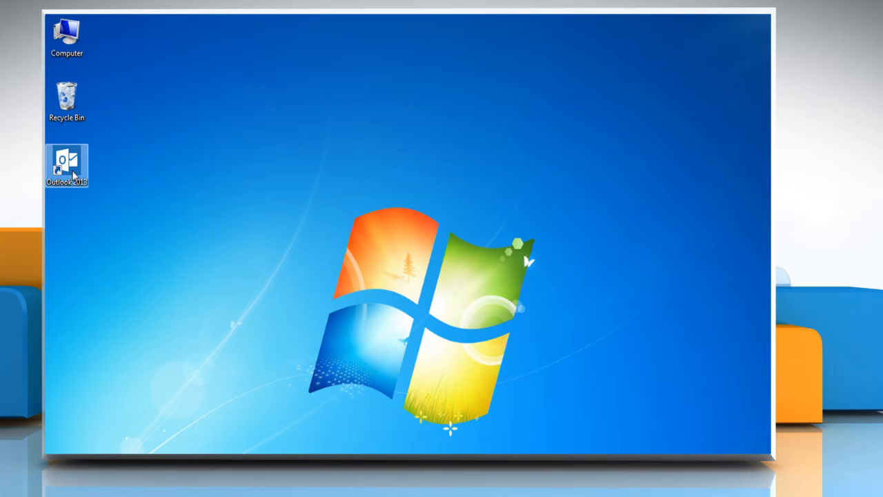
double_click(66, 165)
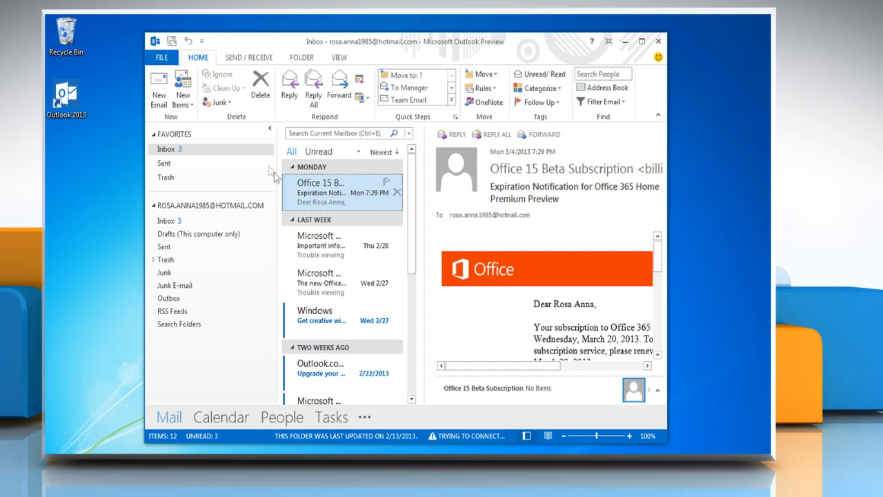
click(158, 90)
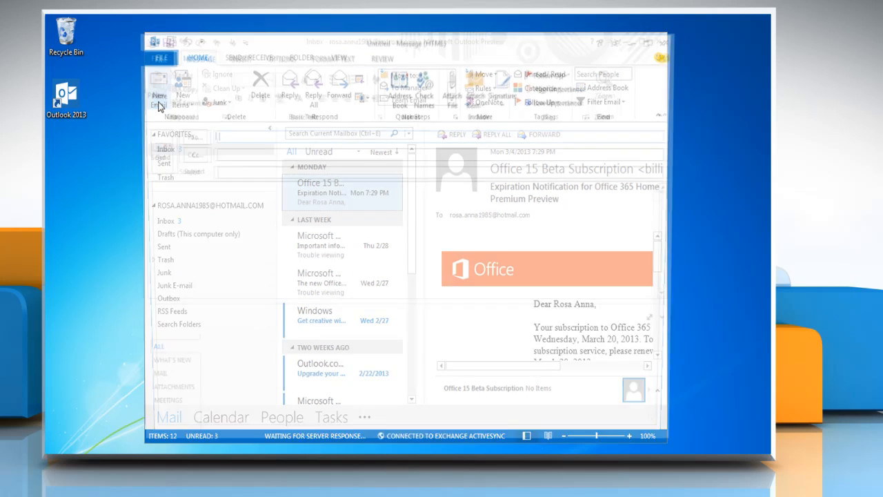
click(160, 82)
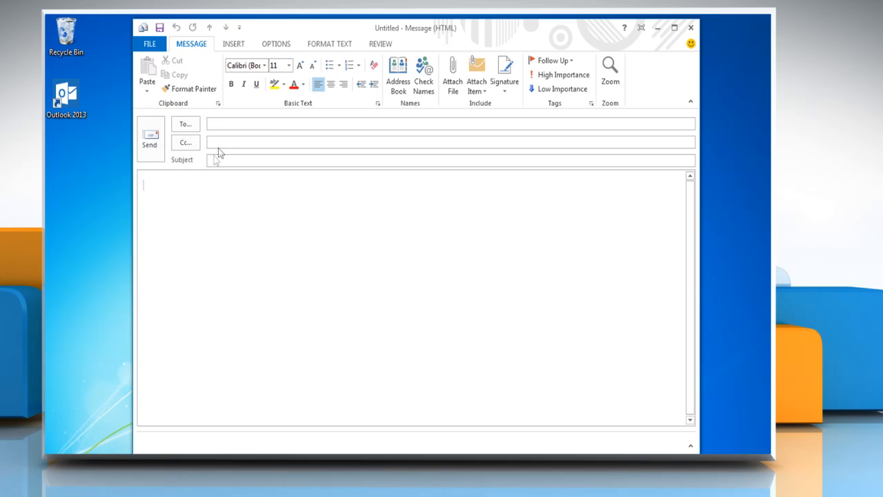
Insert a 5x2 table of names Adam, Anna, John, Smith with Production 15000, 16500, 12000, 11400
click(235, 42)
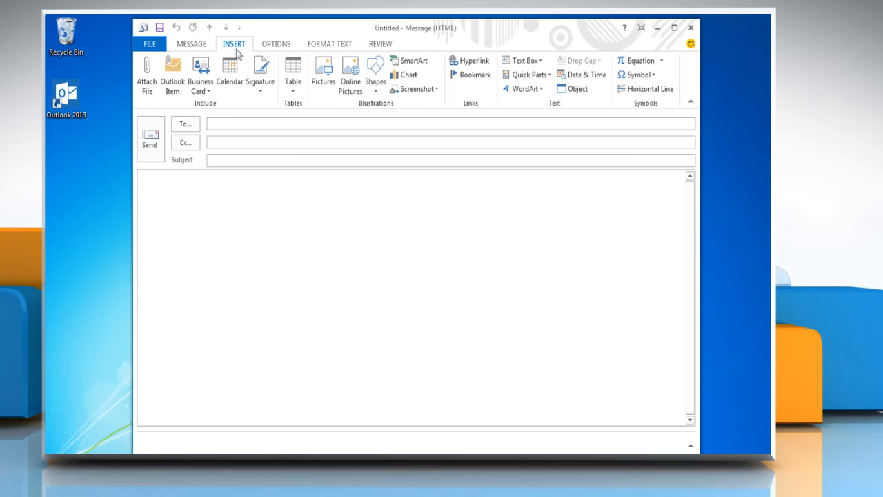
click(292, 72)
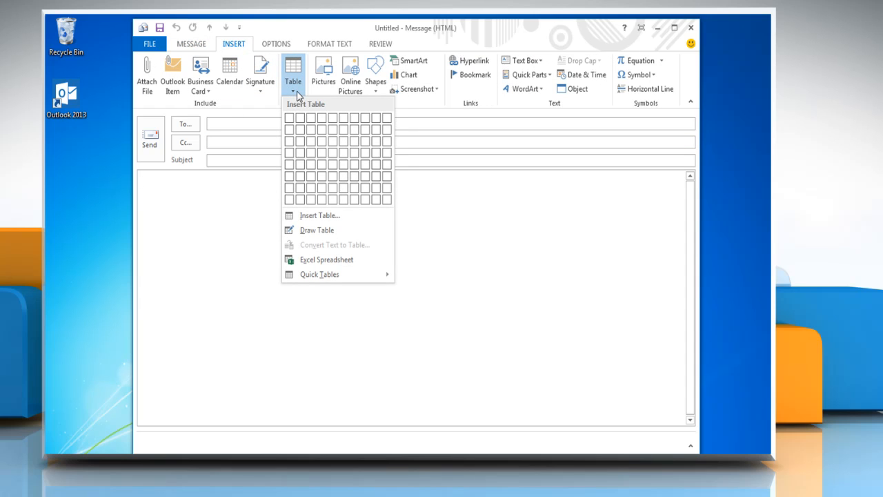
mouse_move(324, 129)
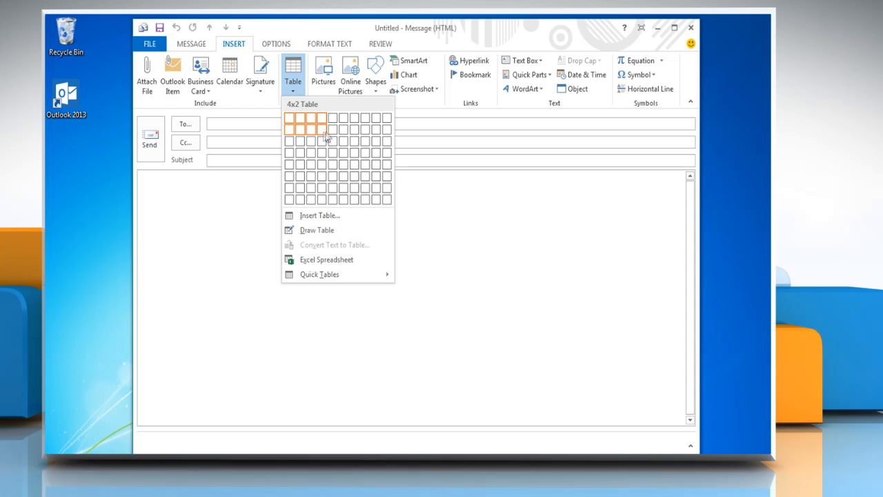
click(321, 128)
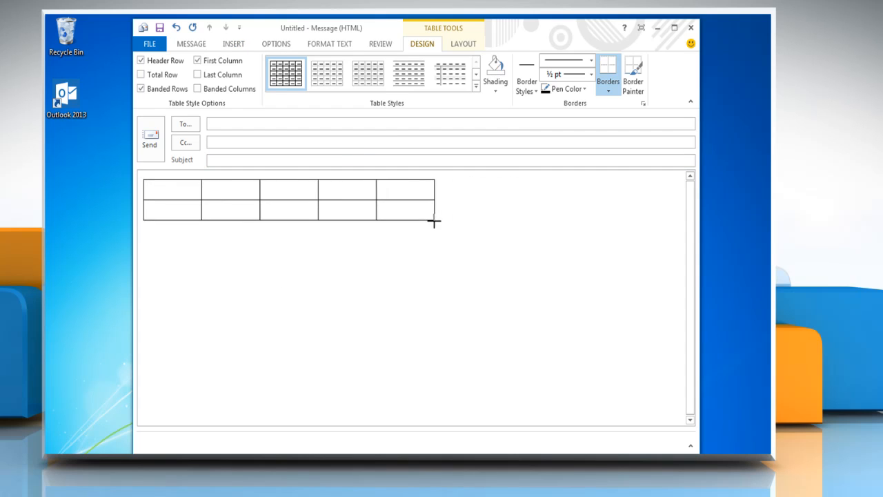
text(16500)
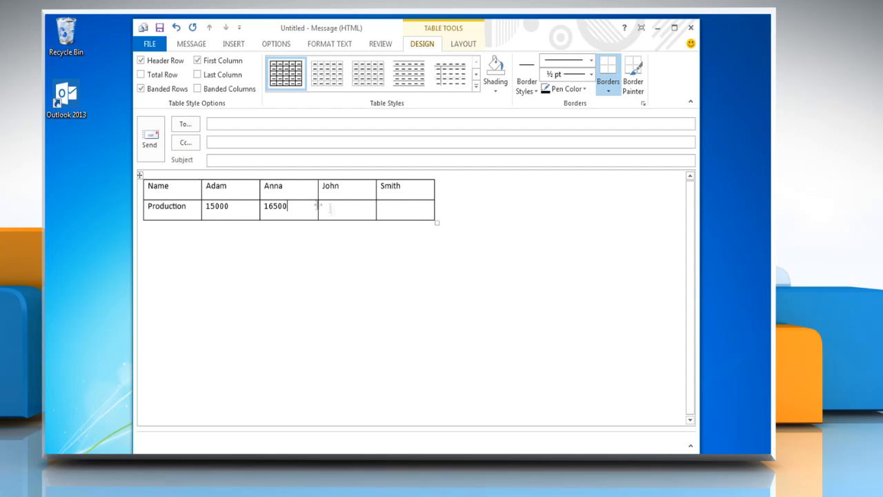
text(11400)
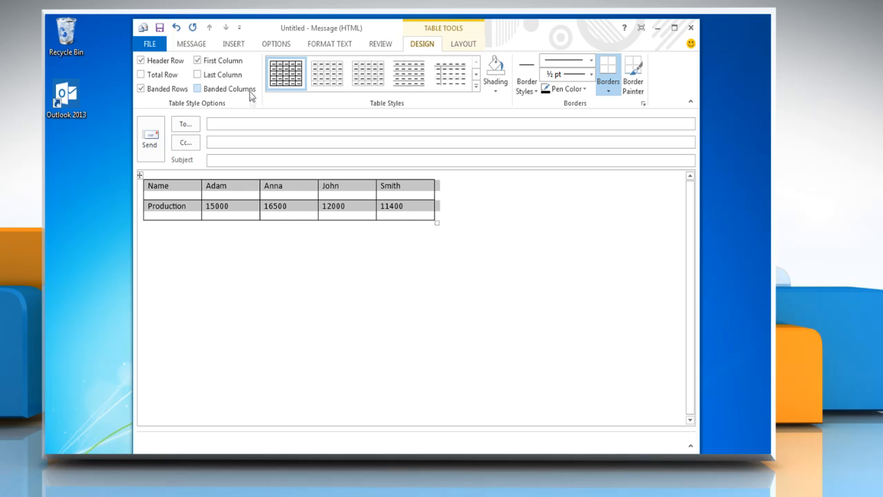
Embed a new Microsoft Graph Chart object below the table via Insert Object
click(233, 43)
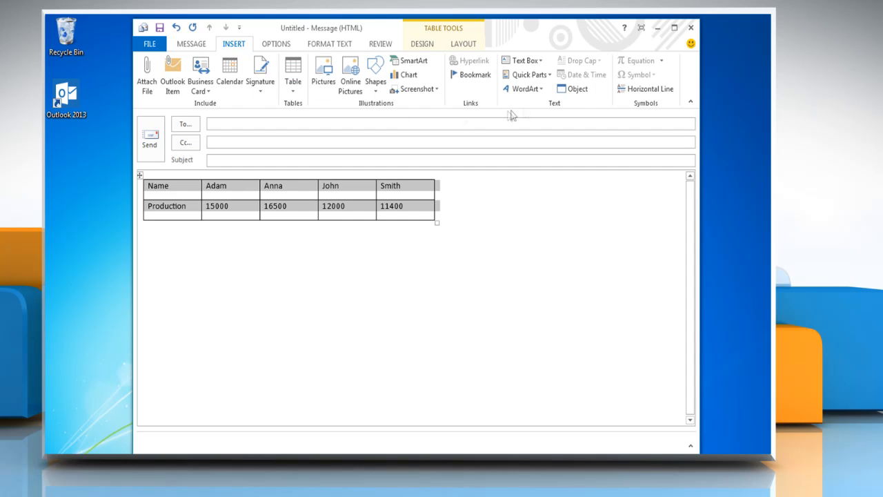
click(577, 89)
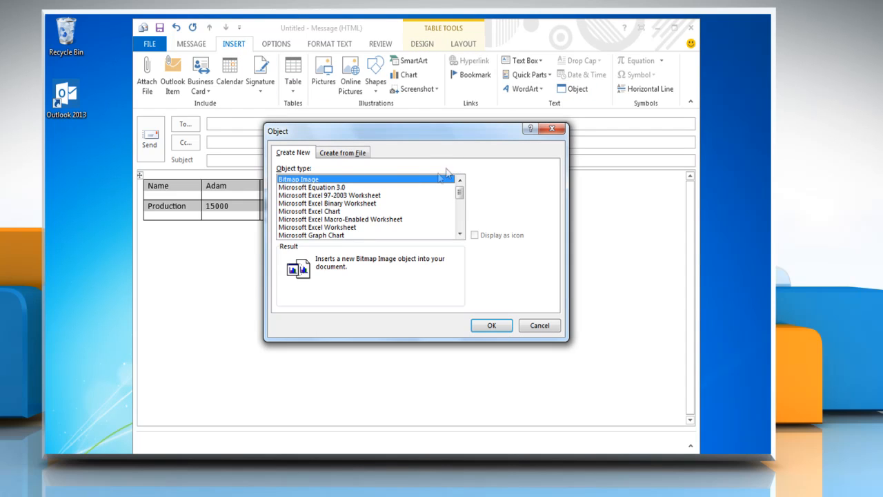
click(311, 235)
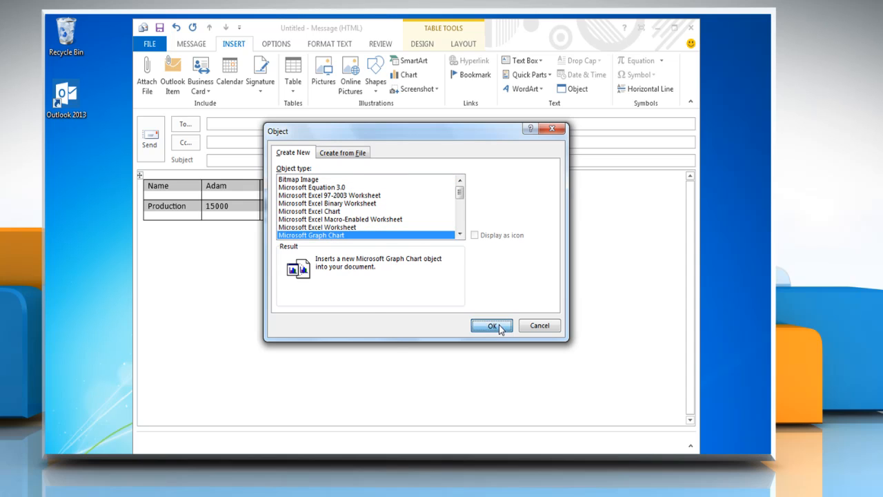
click(491, 326)
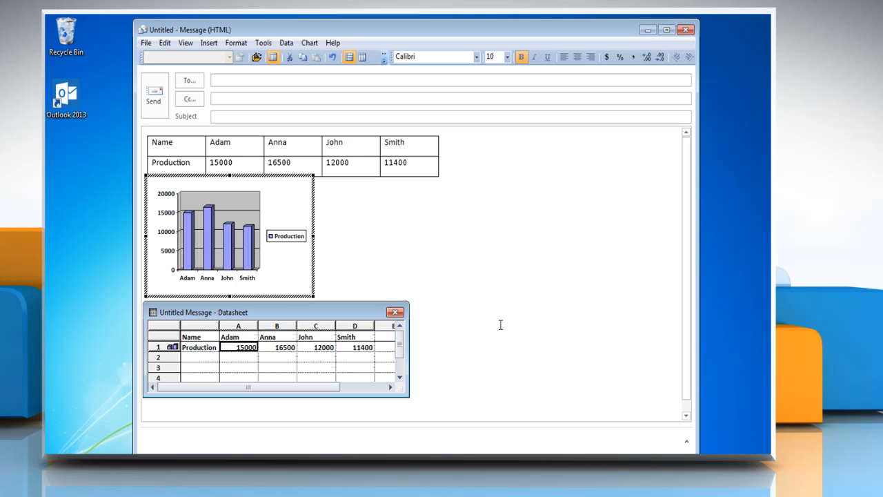
mouse_move(472, 307)
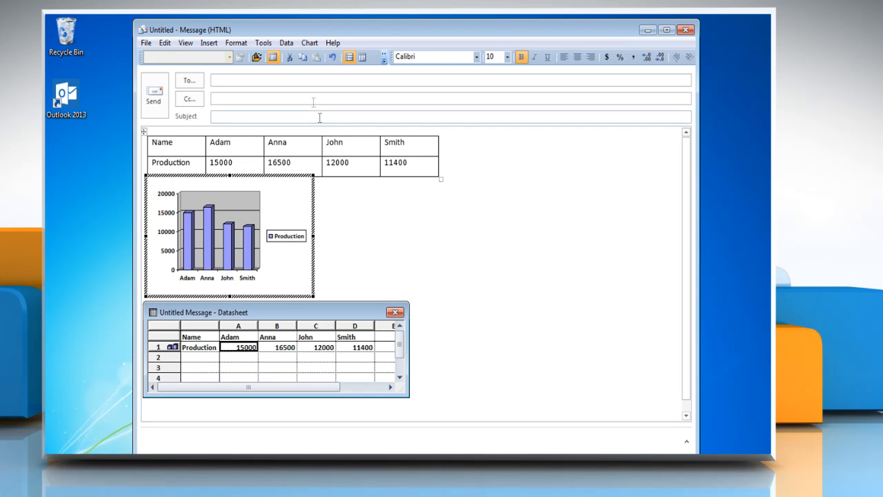
Change the chart type to Pie, sub-type Exploded pie with 3-D visual effect
click(309, 43)
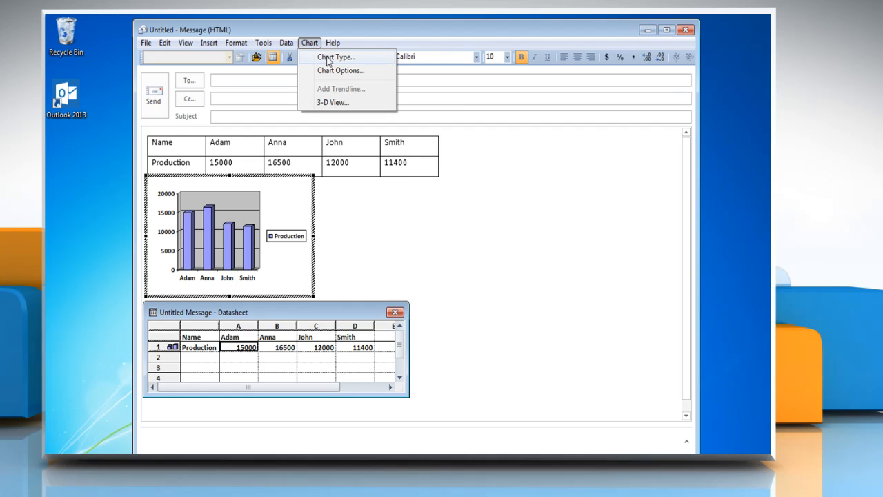
click(337, 56)
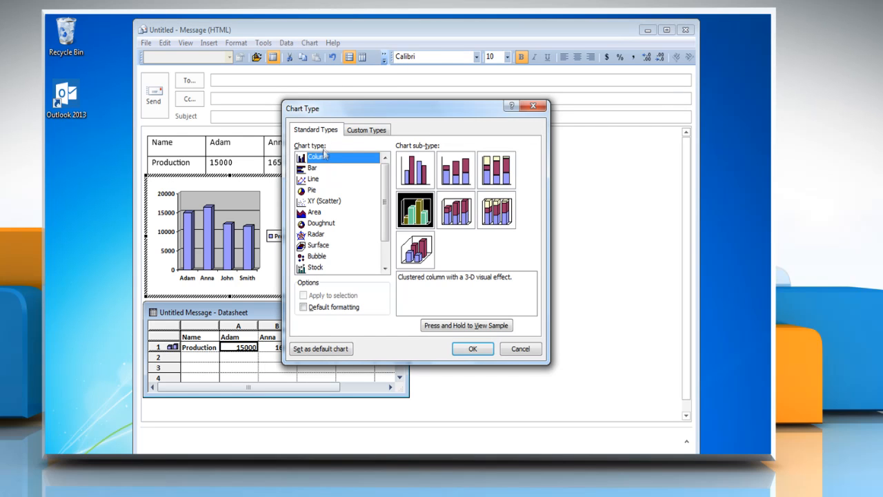
click(312, 191)
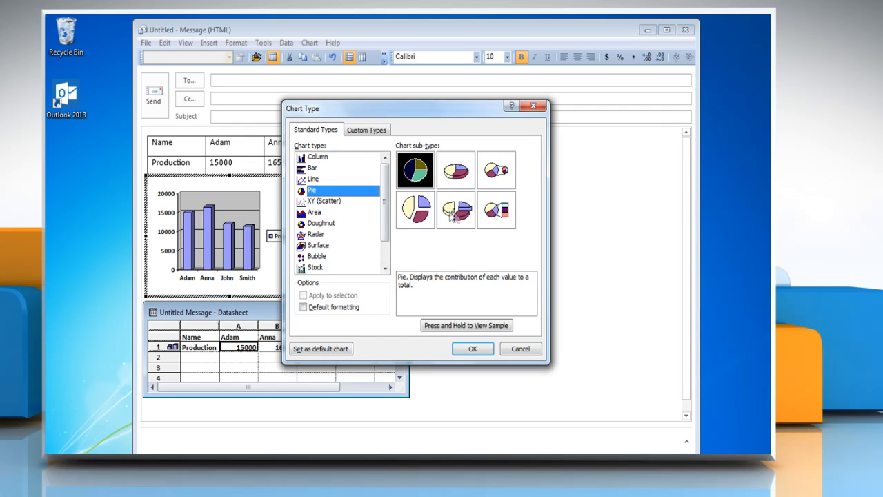
click(455, 209)
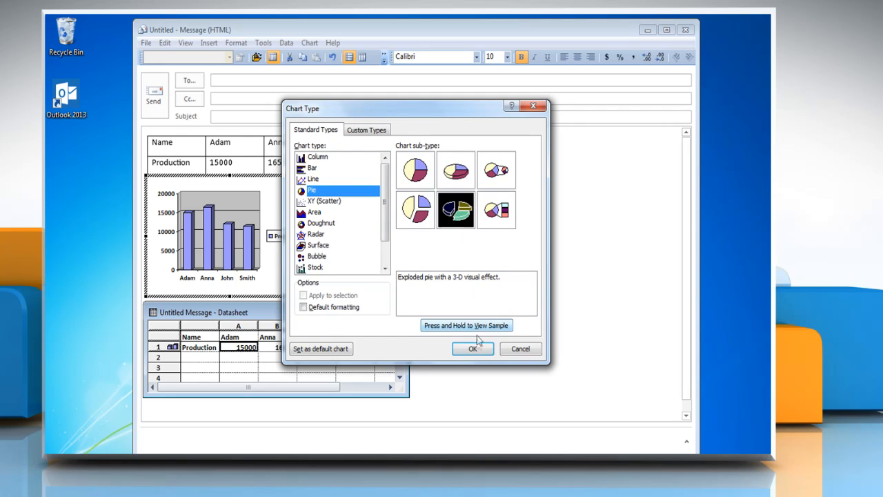
click(471, 348)
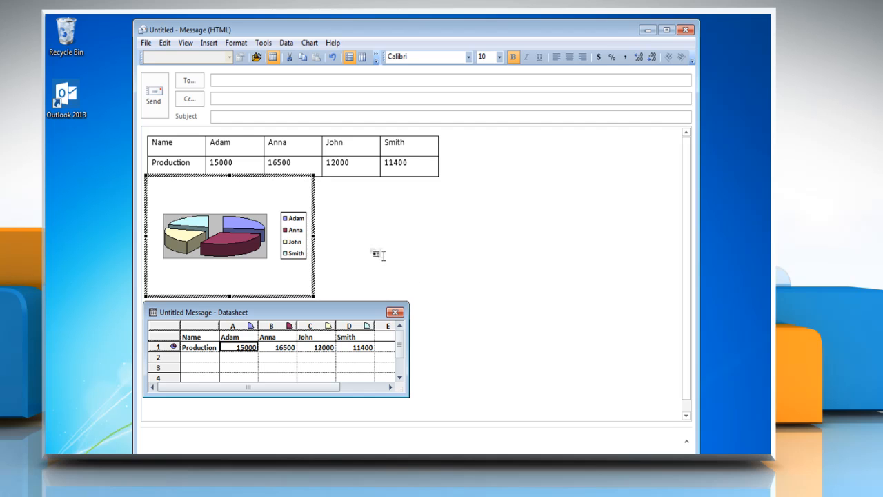